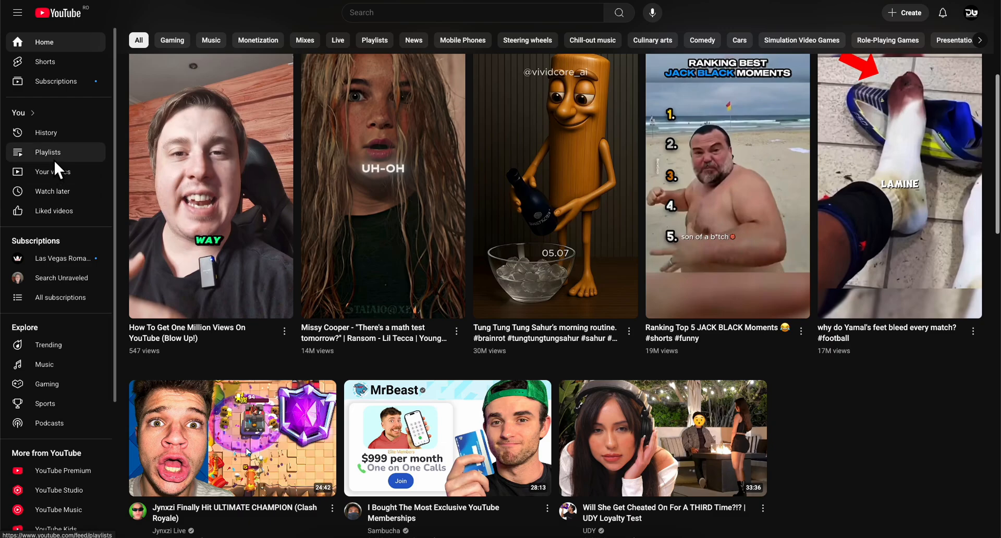
Show your playlists page listing Watch later, tutorial and Liked videos
{"action": "left_click", "coordinate": [47, 152]}
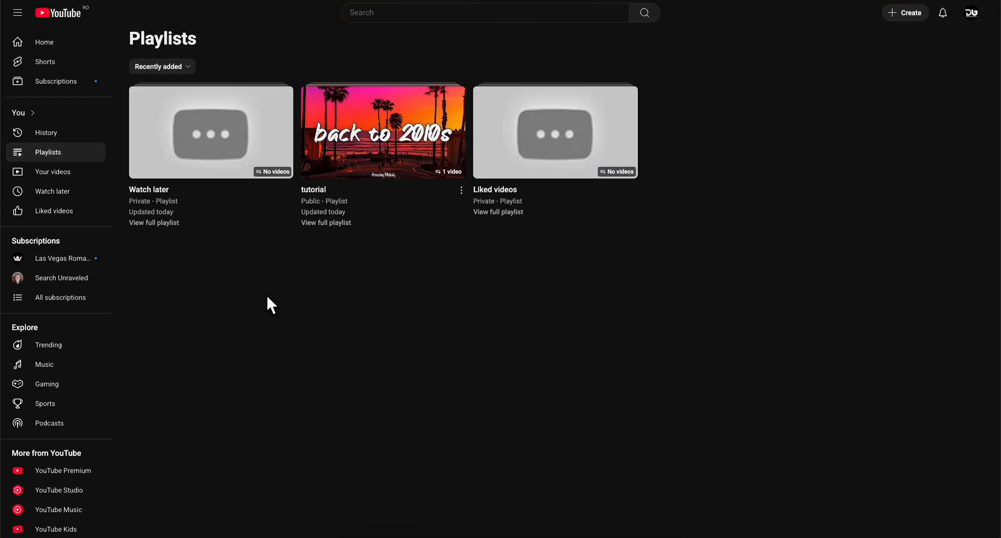
{"action": "double_click", "coordinate": [162, 38]}
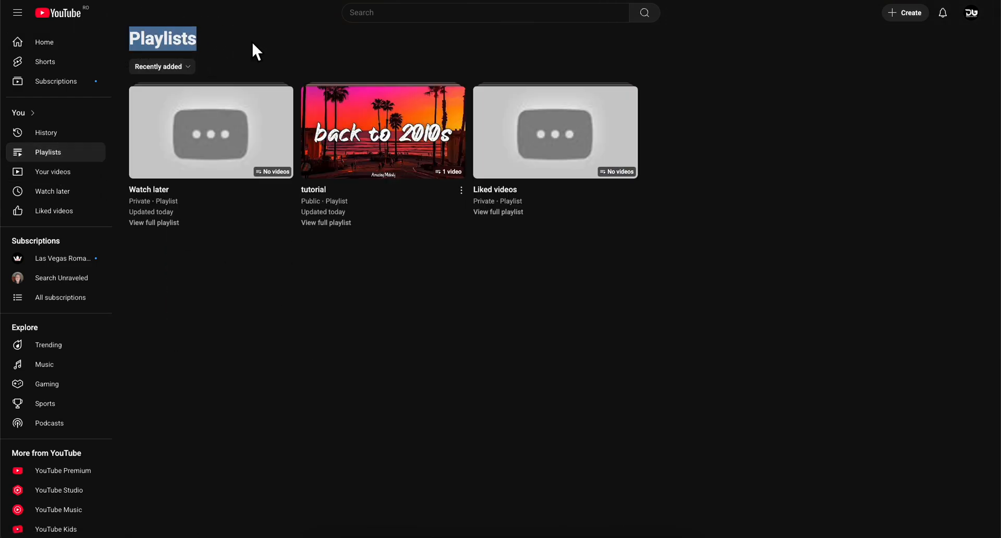
{"action": "mouse_move", "coordinate": [461, 190]}
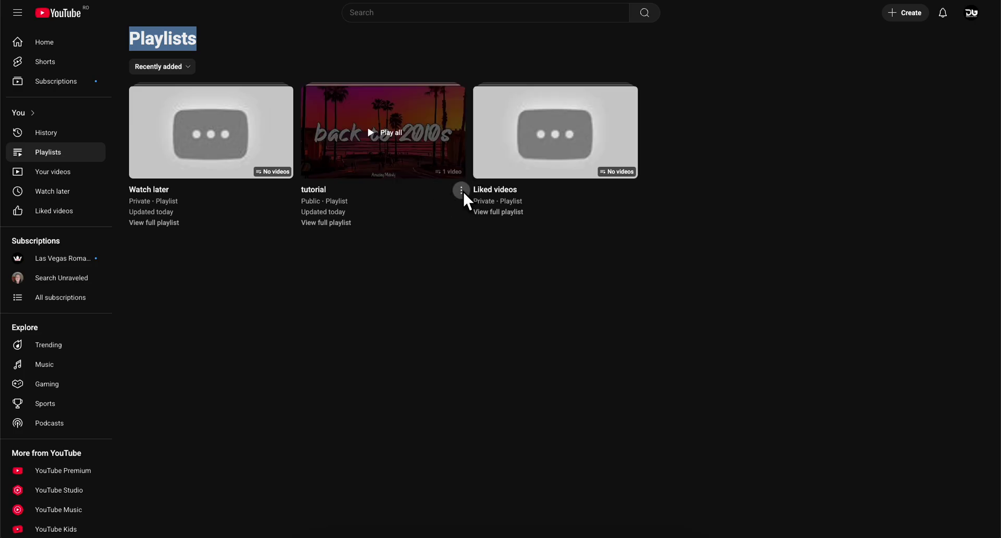
Edit the tutorial playlist, set its privacy to Unlisted and save
{"action": "left_click", "coordinate": [461, 190]}
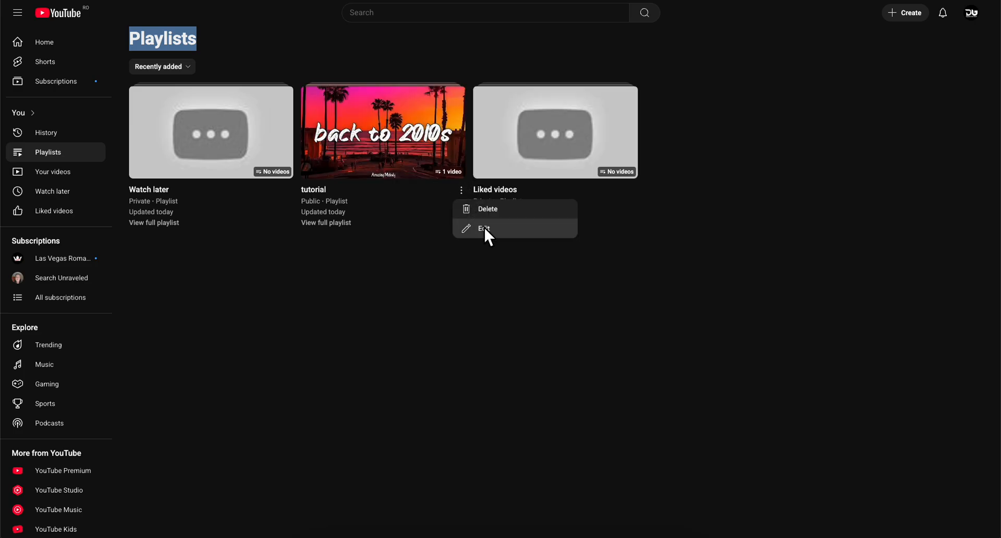
{"action": "left_click", "coordinate": [484, 228]}
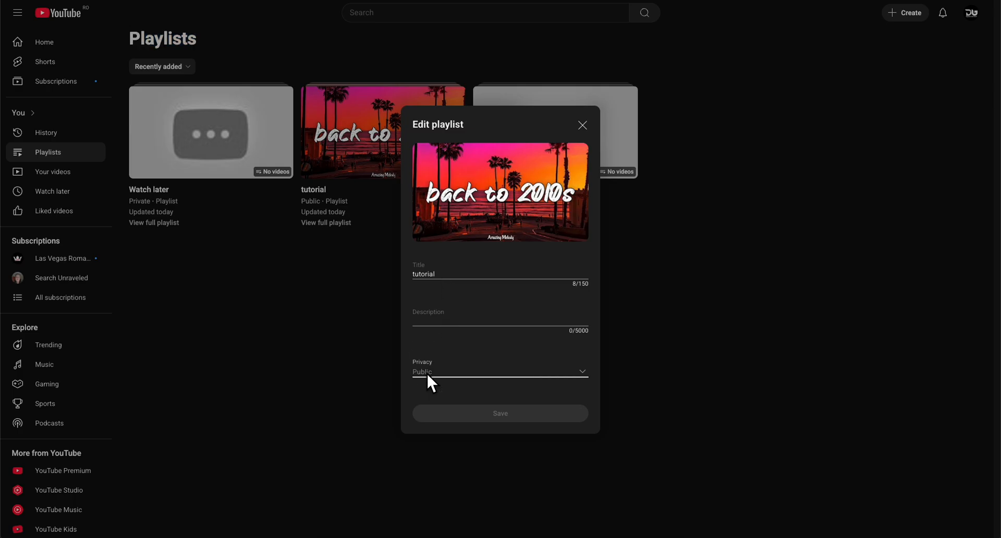
{"action": "left_click", "coordinate": [499, 371]}
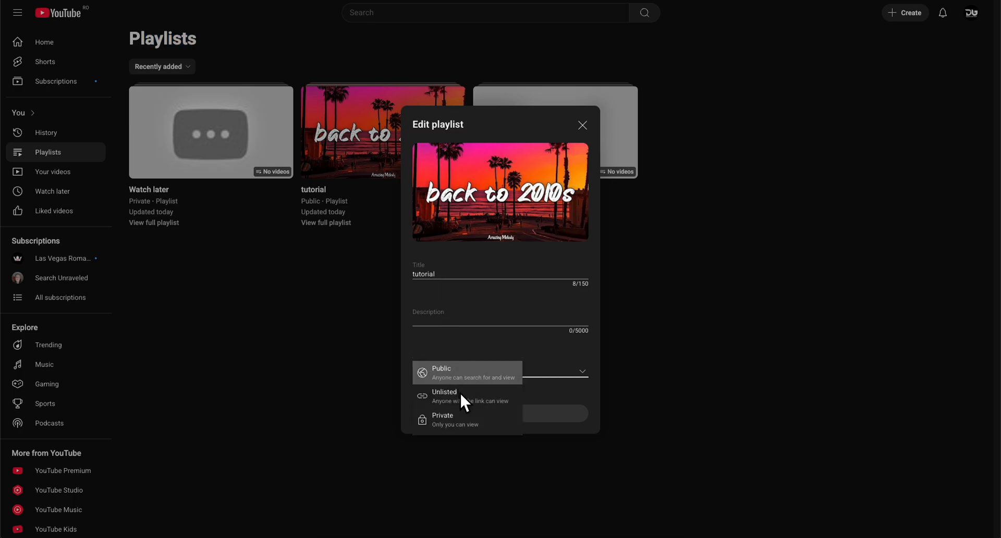
{"action": "mouse_move", "coordinate": [454, 379]}
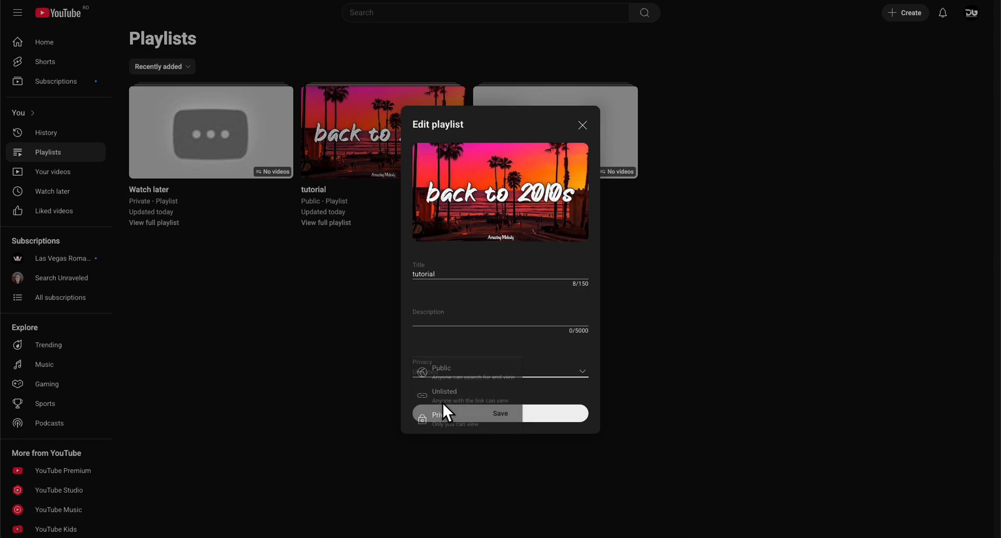
{"action": "left_click", "coordinate": [500, 413]}
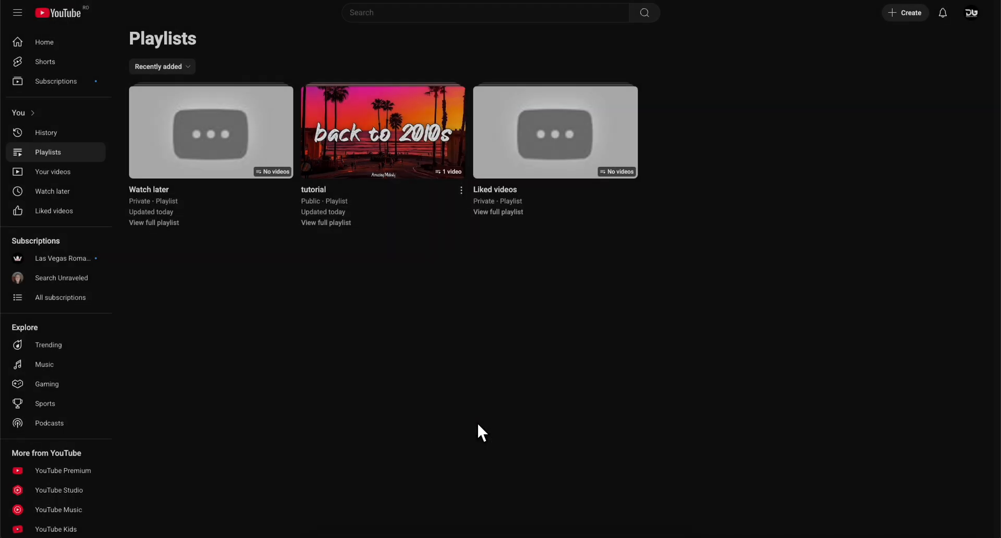
{"action": "left_click", "coordinate": [461, 189]}
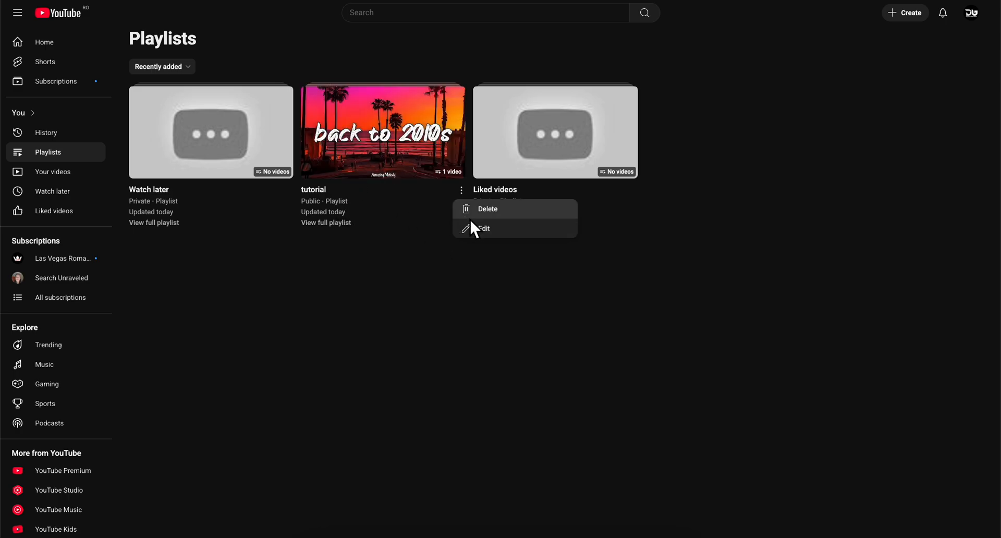
{"action": "left_click", "coordinate": [482, 229]}
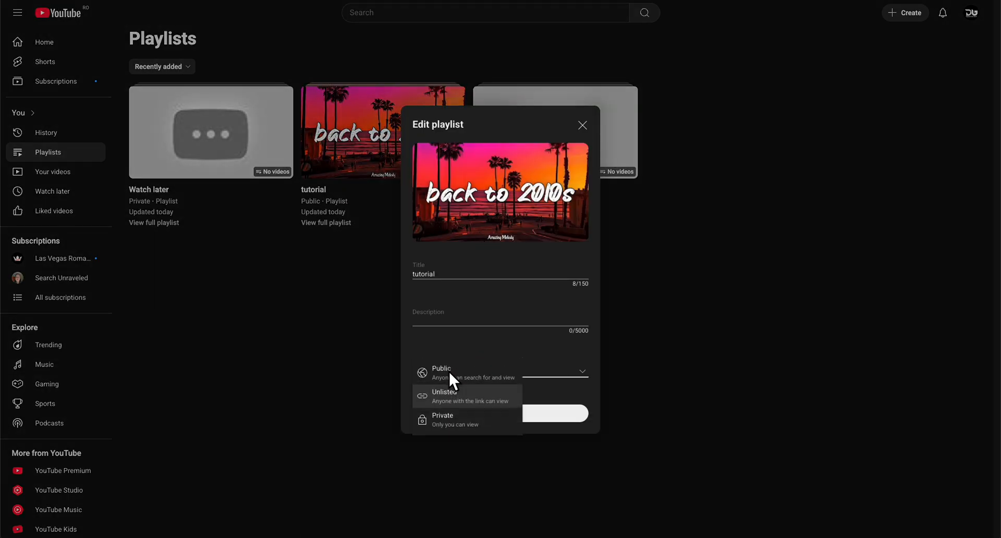
{"action": "left_click", "coordinate": [440, 372]}
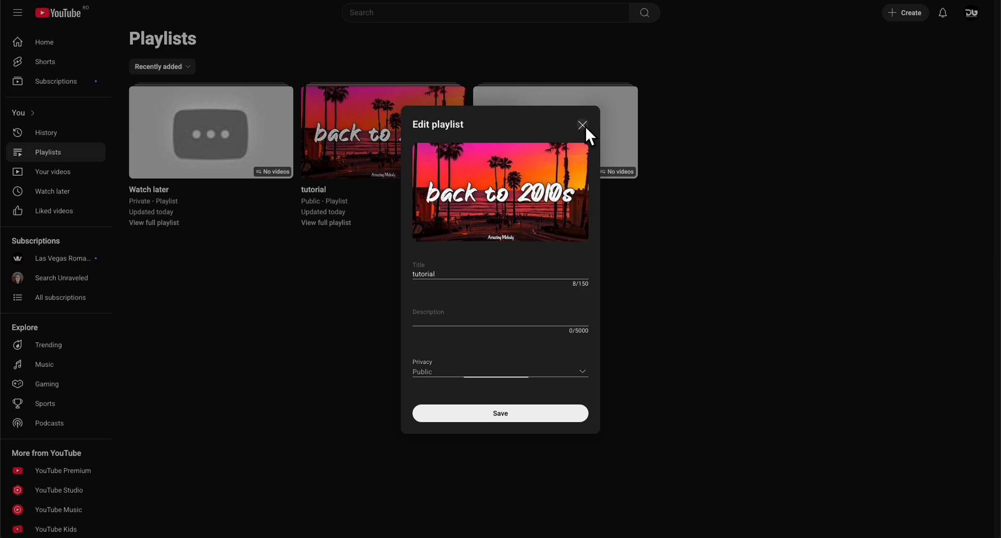
{"action": "left_click", "coordinate": [582, 124]}
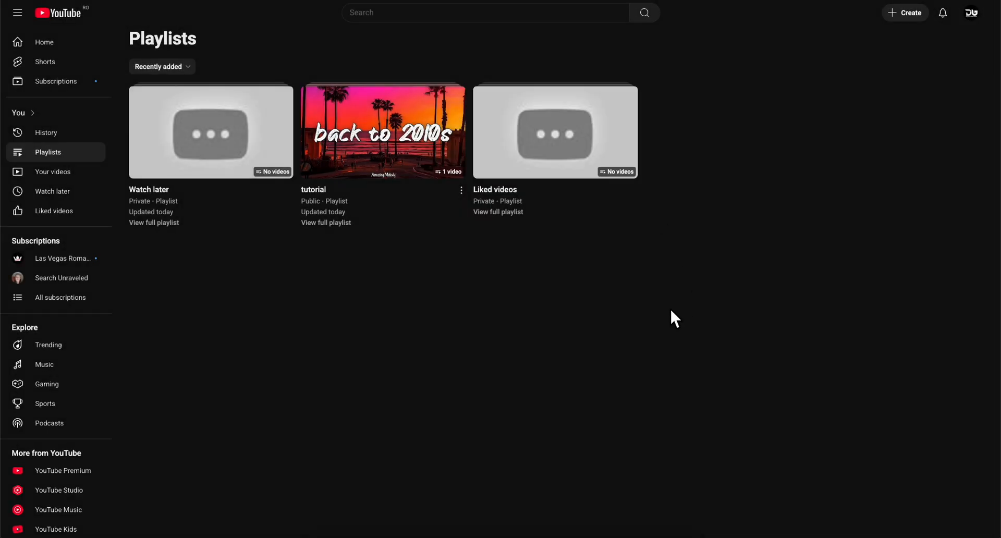
{"action": "mouse_move", "coordinate": [614, 249]}
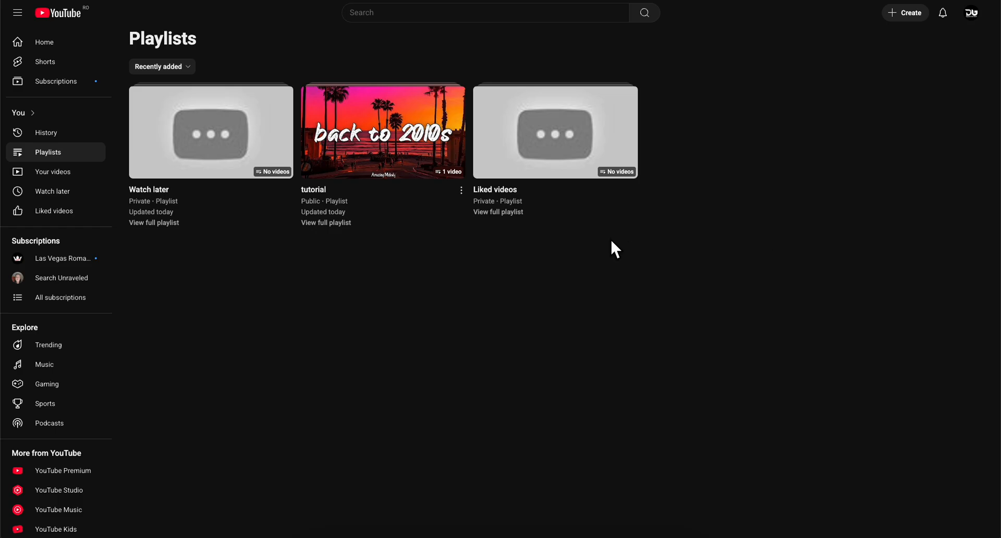
{"action": "mouse_move", "coordinate": [970, 13]}
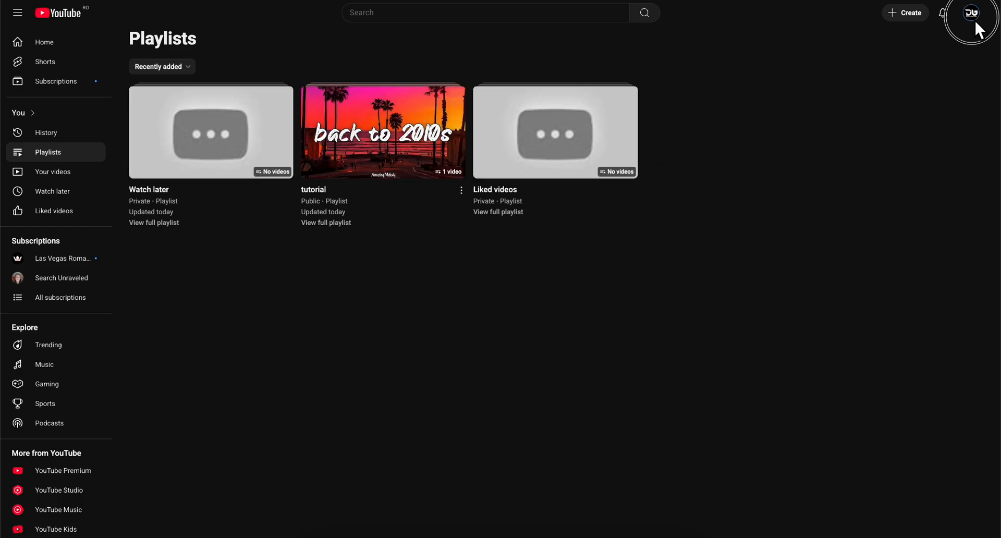
Go to the Digital Unravel channel page via the account menu
{"action": "left_click", "coordinate": [970, 13]}
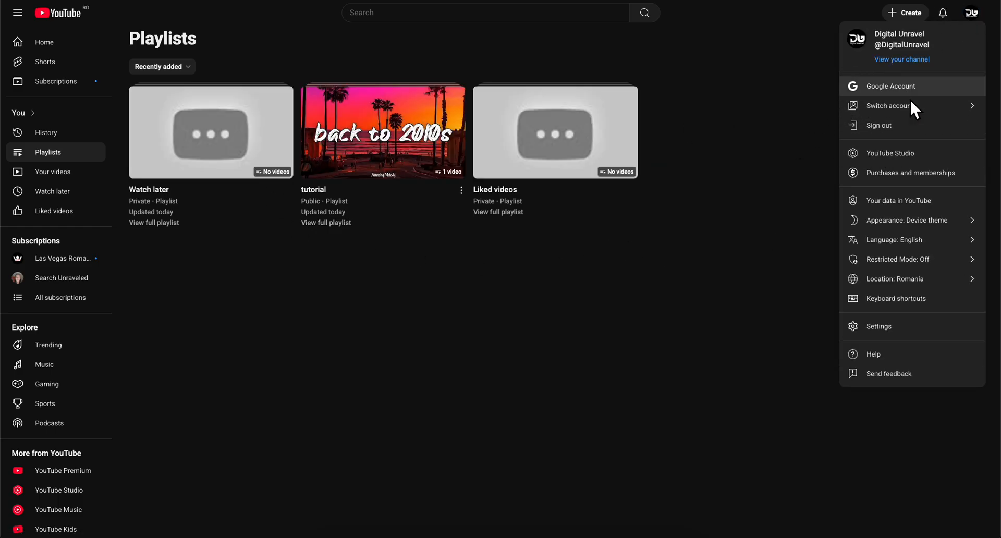
{"action": "left_click", "coordinate": [901, 58]}
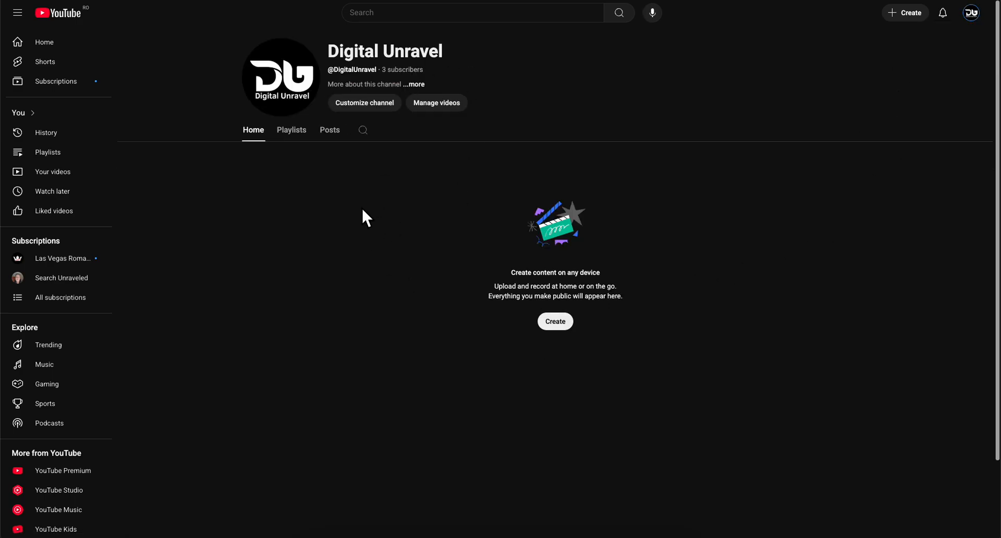
View the channel's Playlists tab, where tutorial shows as Unlisted with one video
{"action": "left_click", "coordinate": [291, 129]}
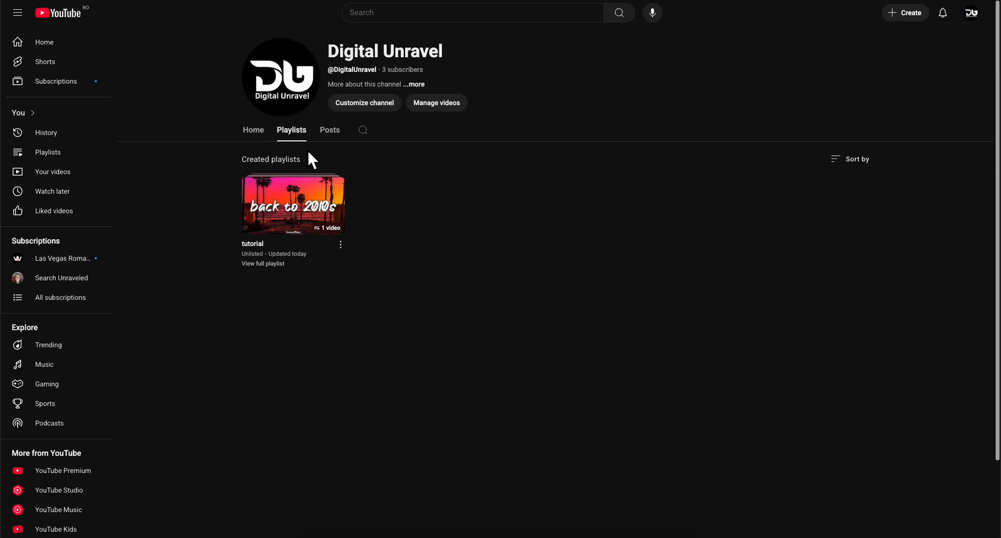
{"action": "left_click", "coordinate": [339, 244]}
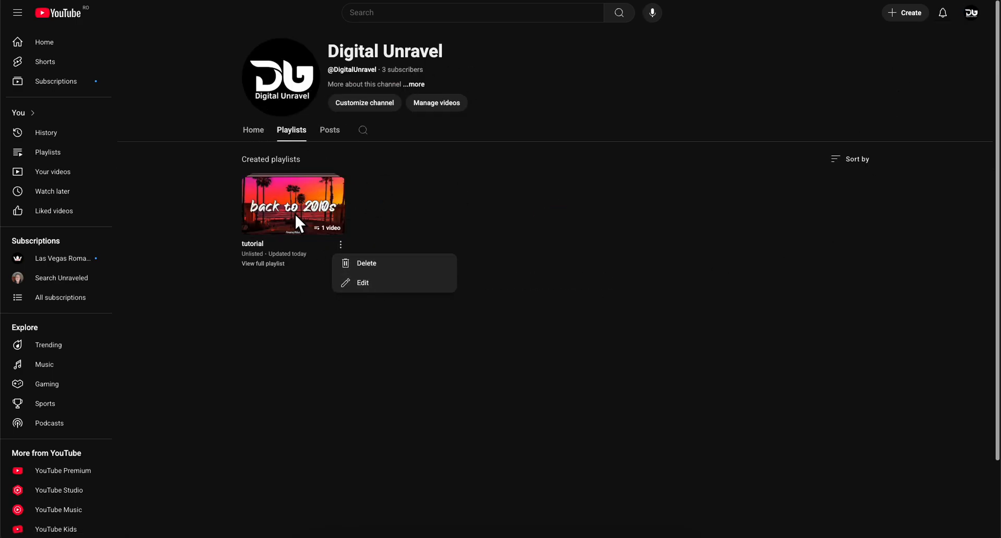
{"action": "left_click", "coordinate": [472, 219]}
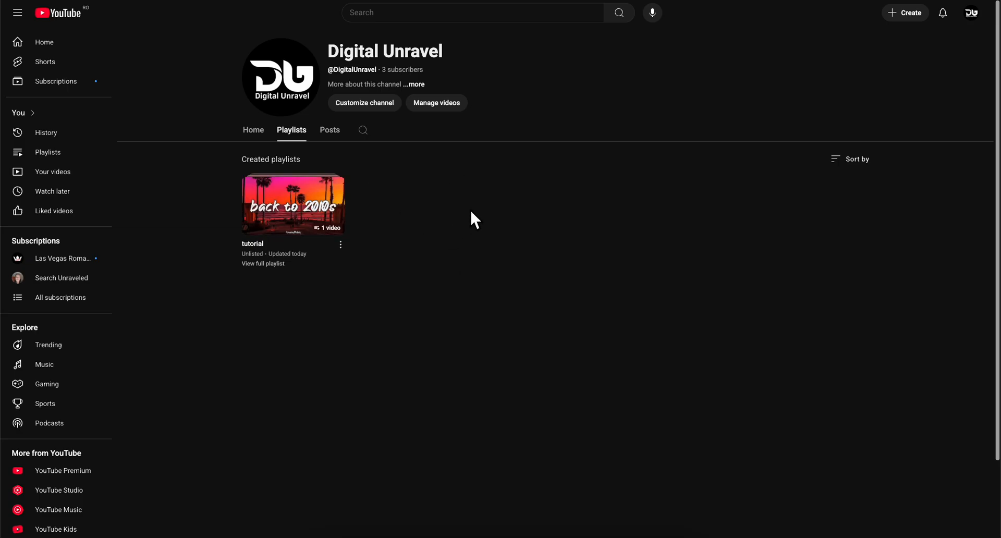